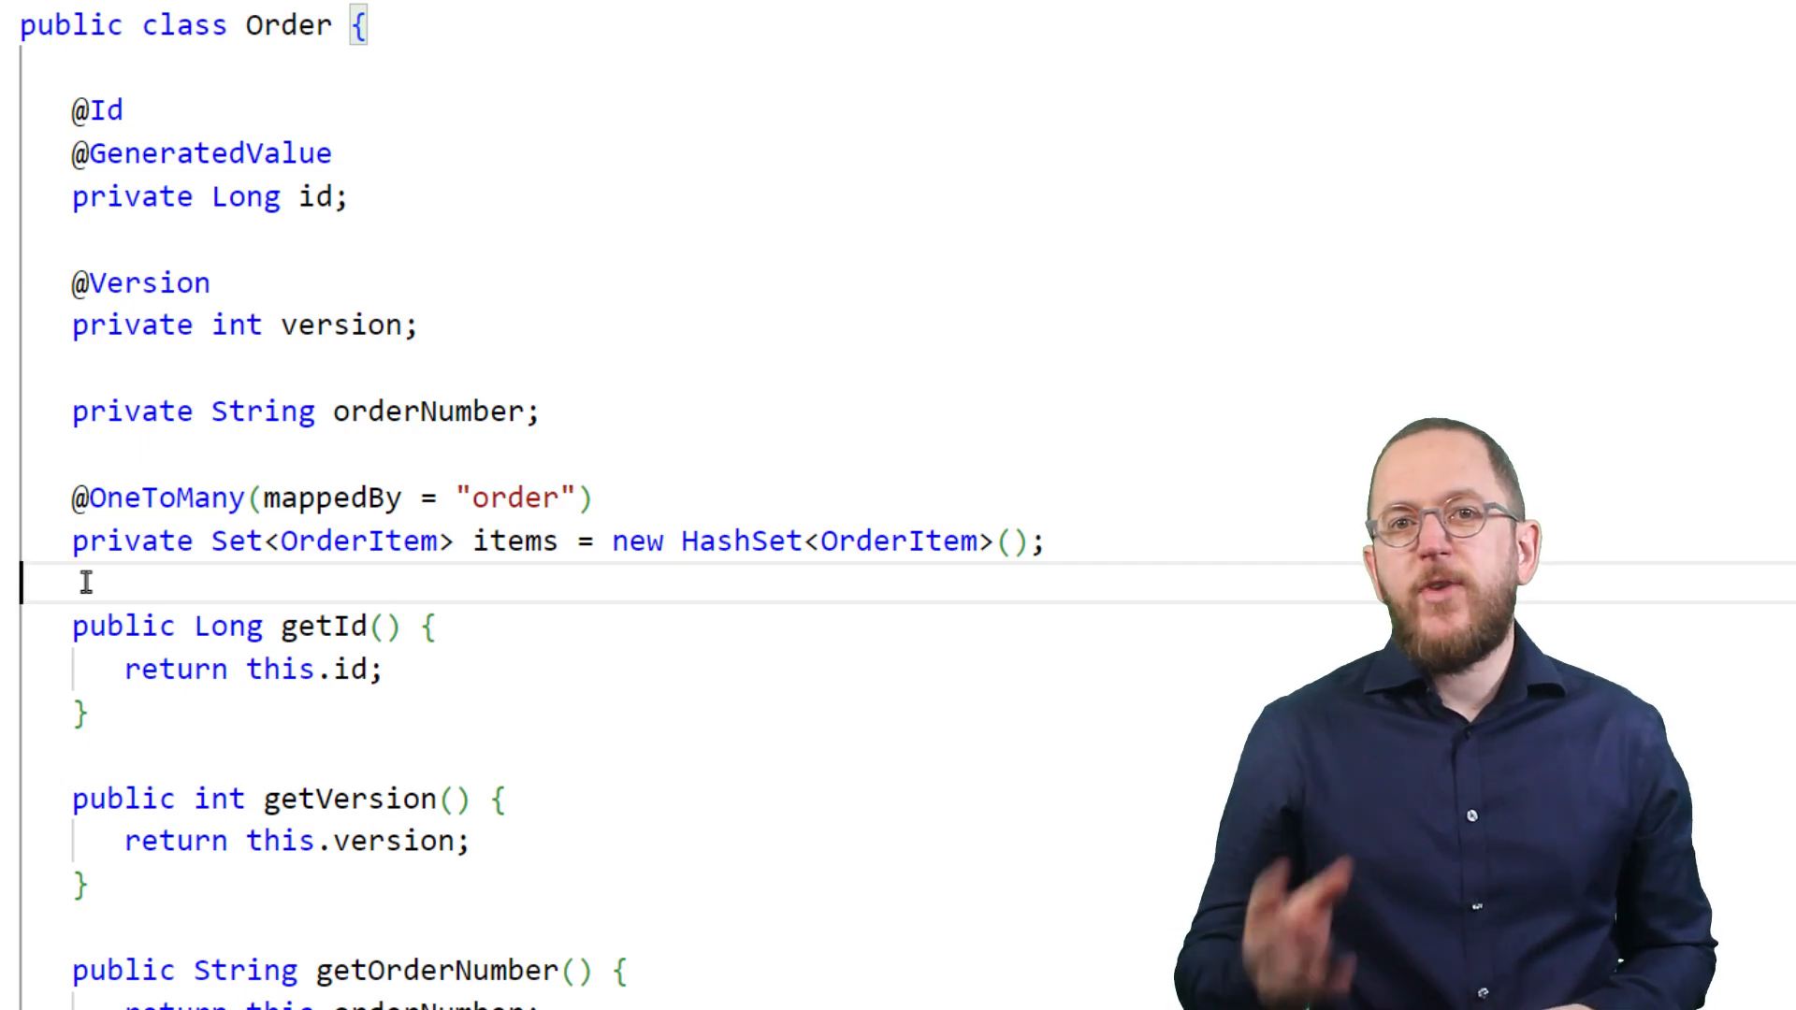
double_click(154, 497)
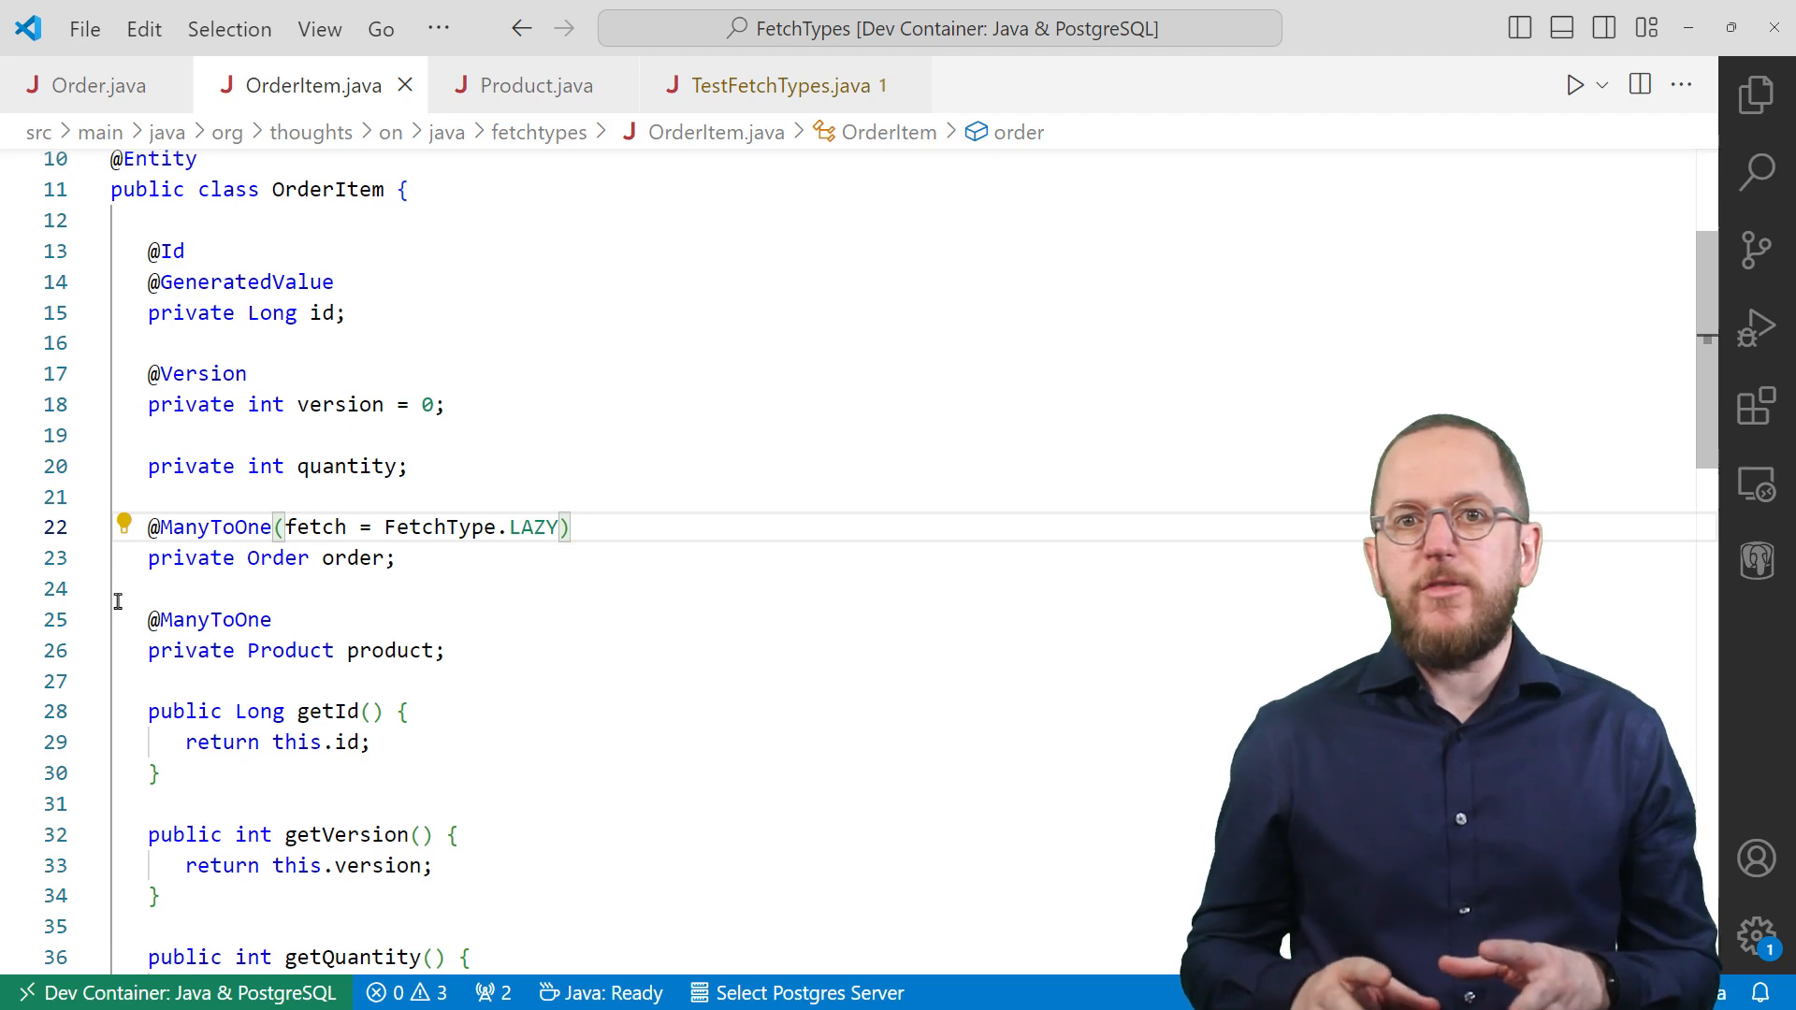
Step: Open TestFetchTypes.java and scroll through the eagerFetching test
left_click(785, 85)
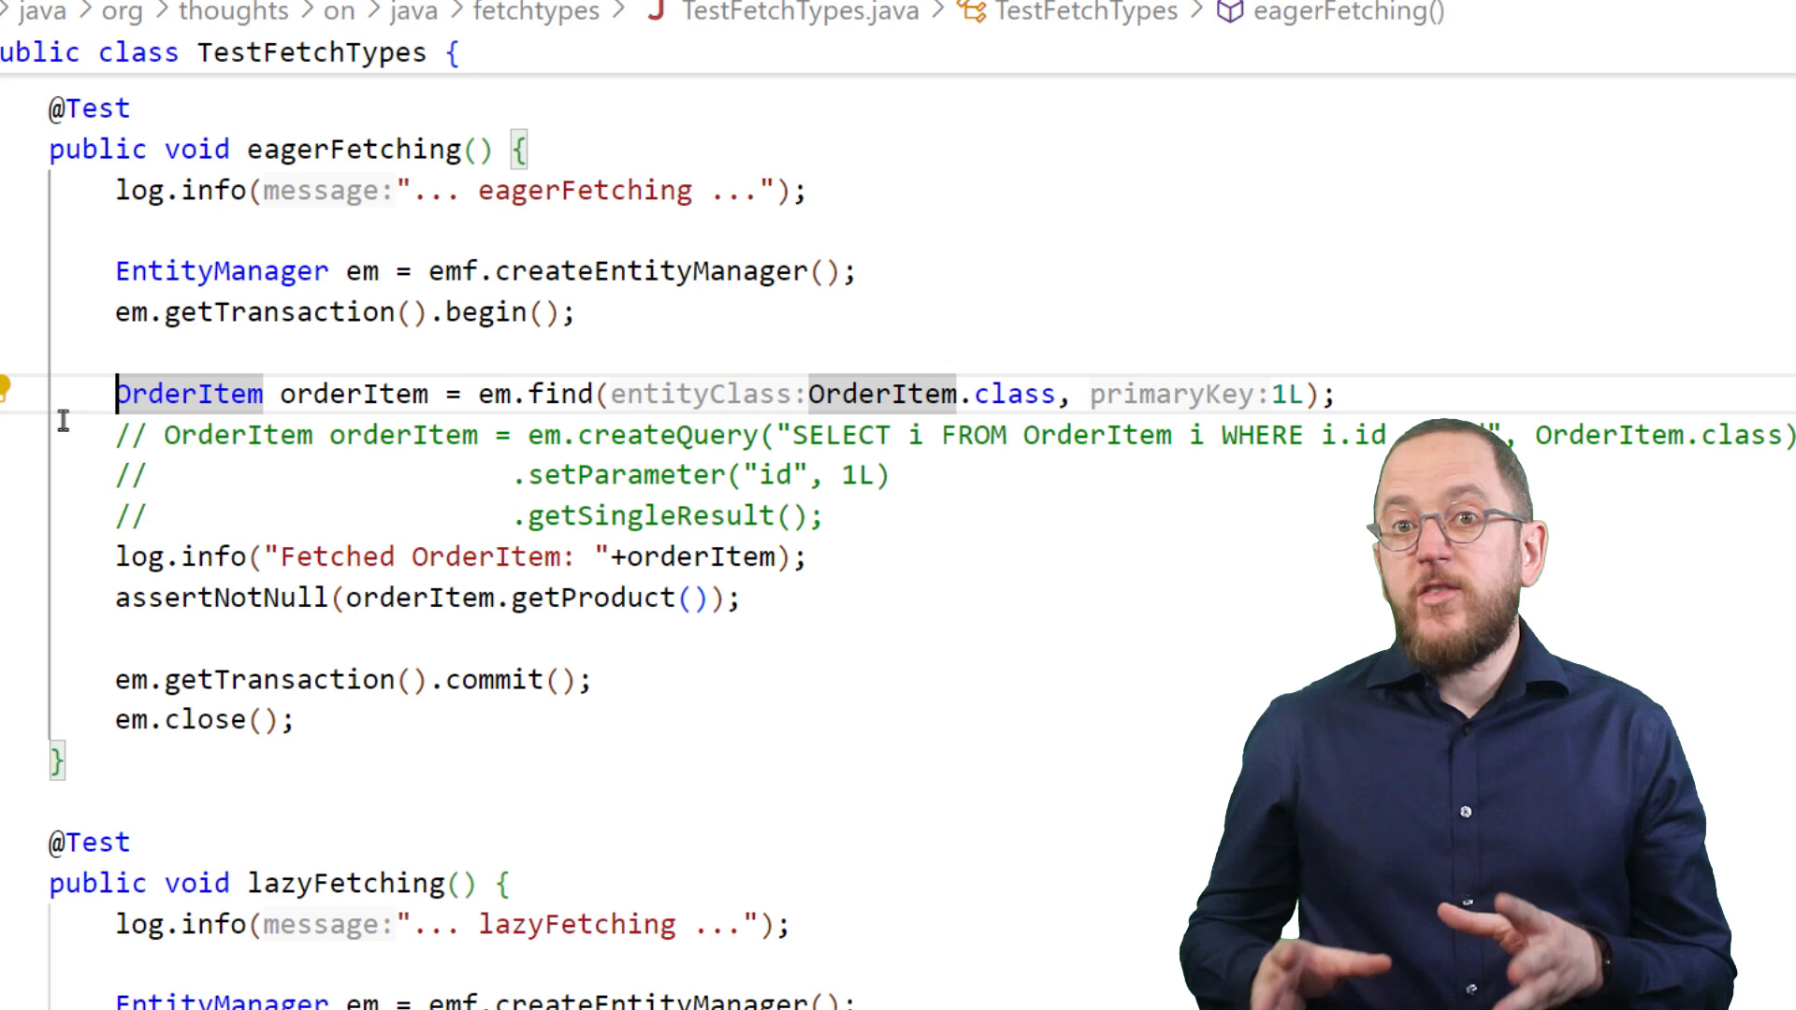
scroll("down", 3)
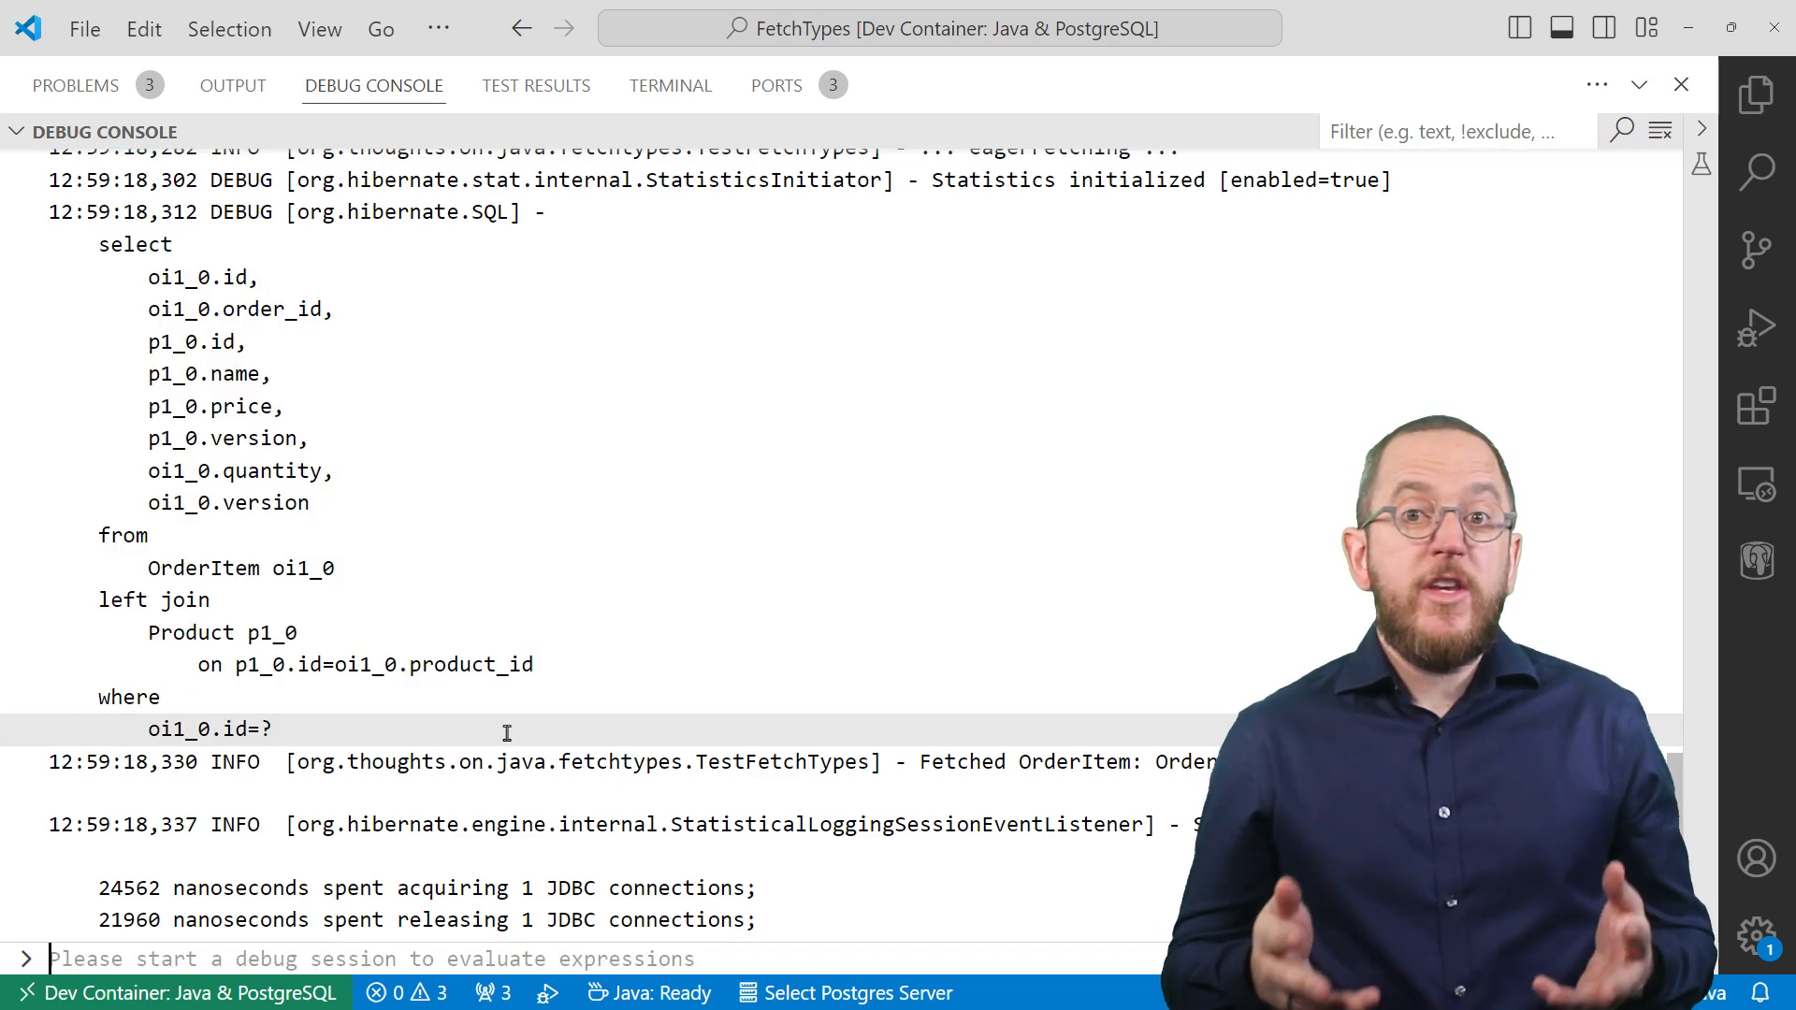
left_click_drag(146, 566, 532, 664)
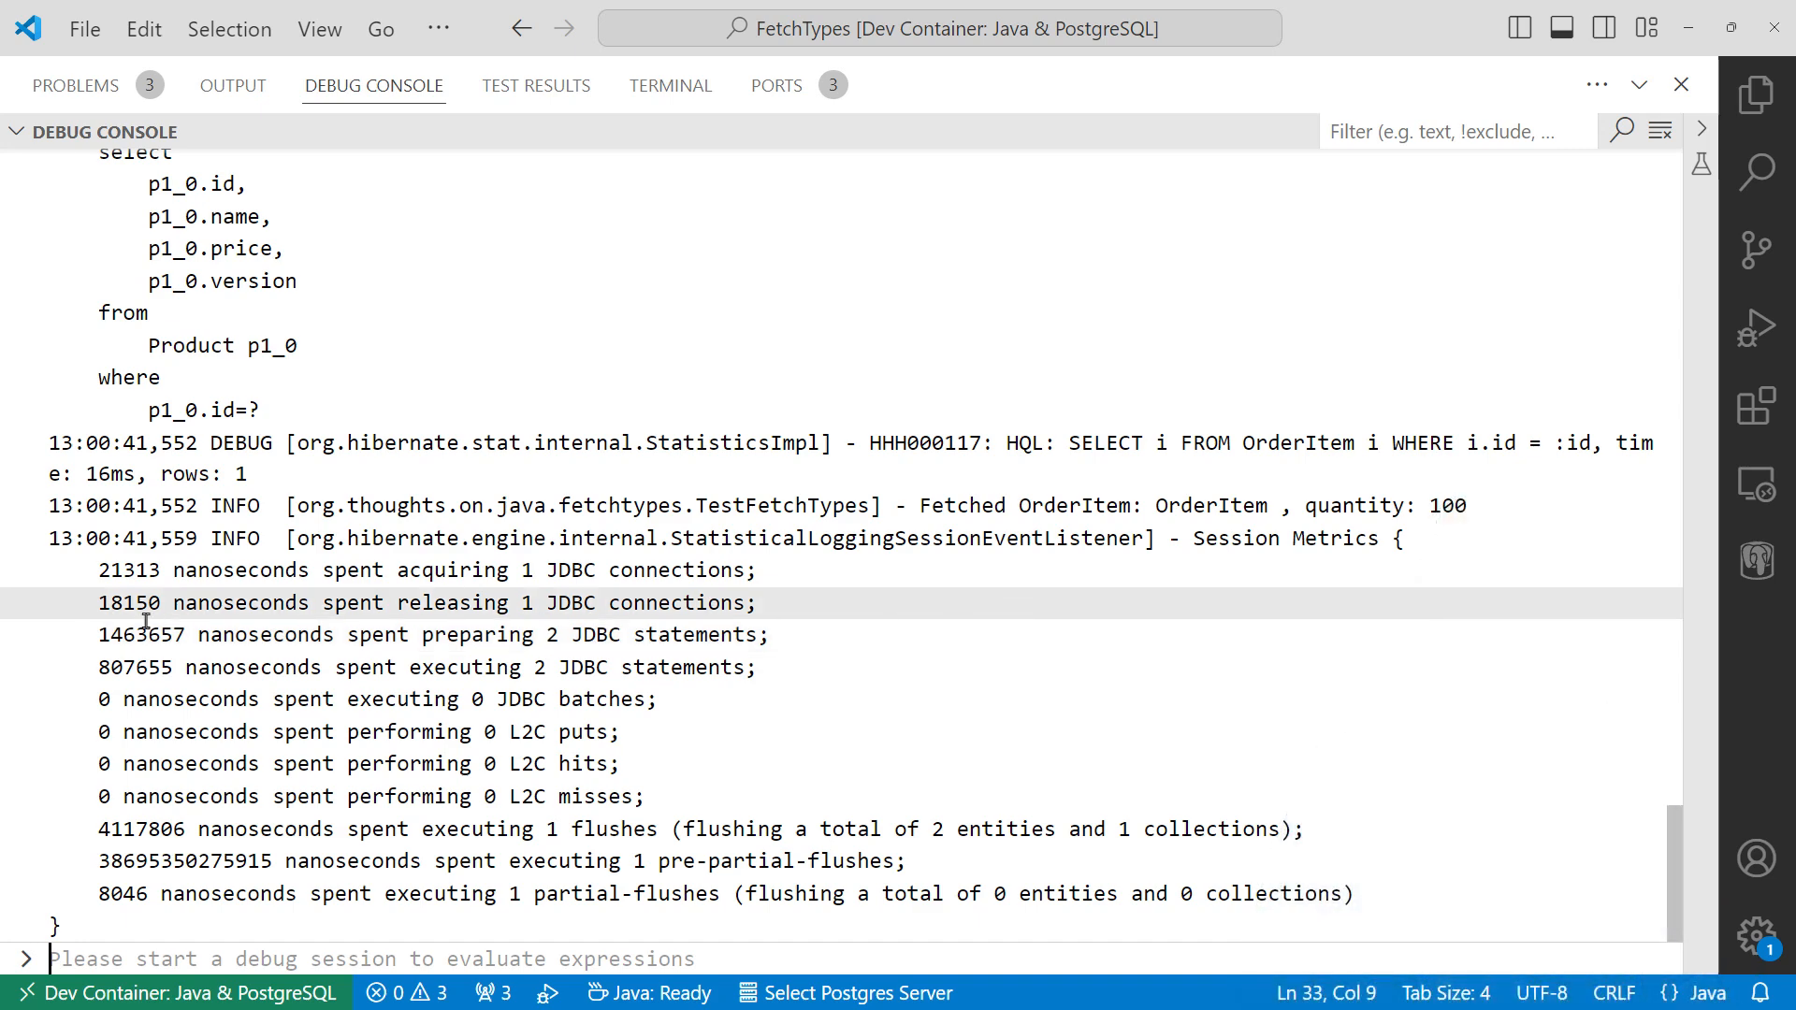
Step: Highlight the '2 JDBC statements' log lines, then return to TestFetchTypes.java
left_click_drag(148, 634, 756, 667)
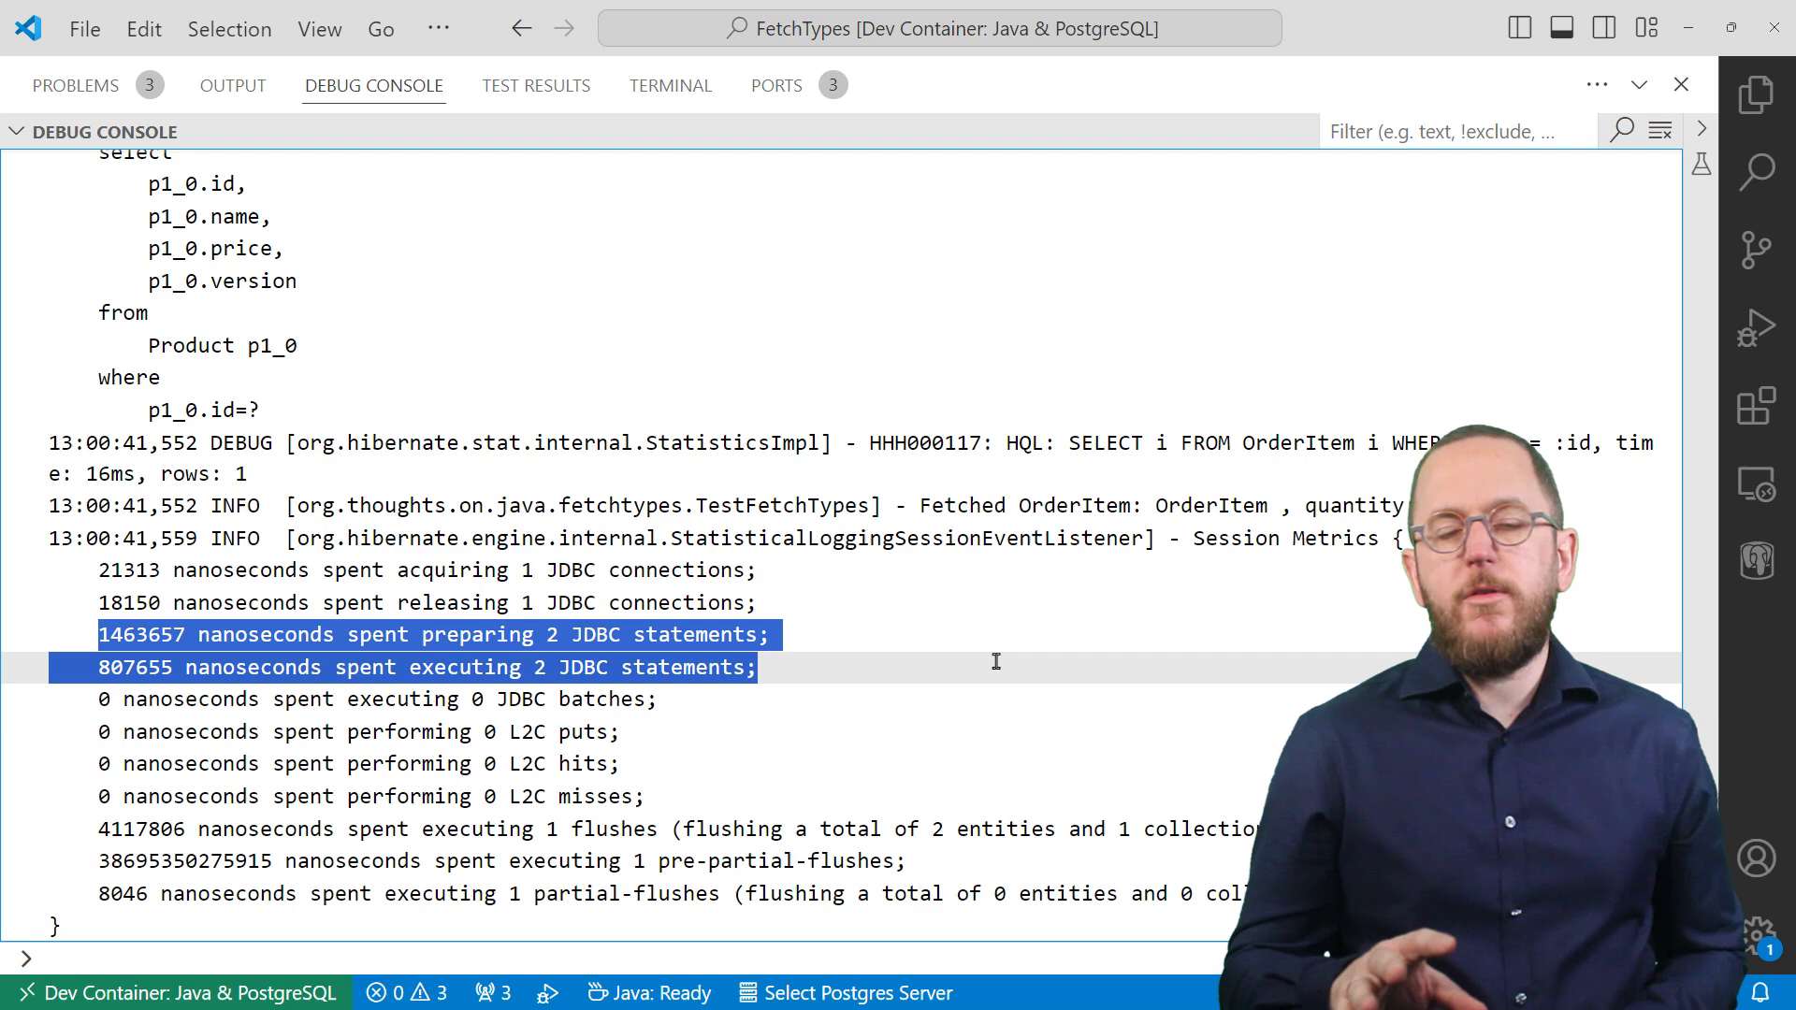
left_click(784, 85)
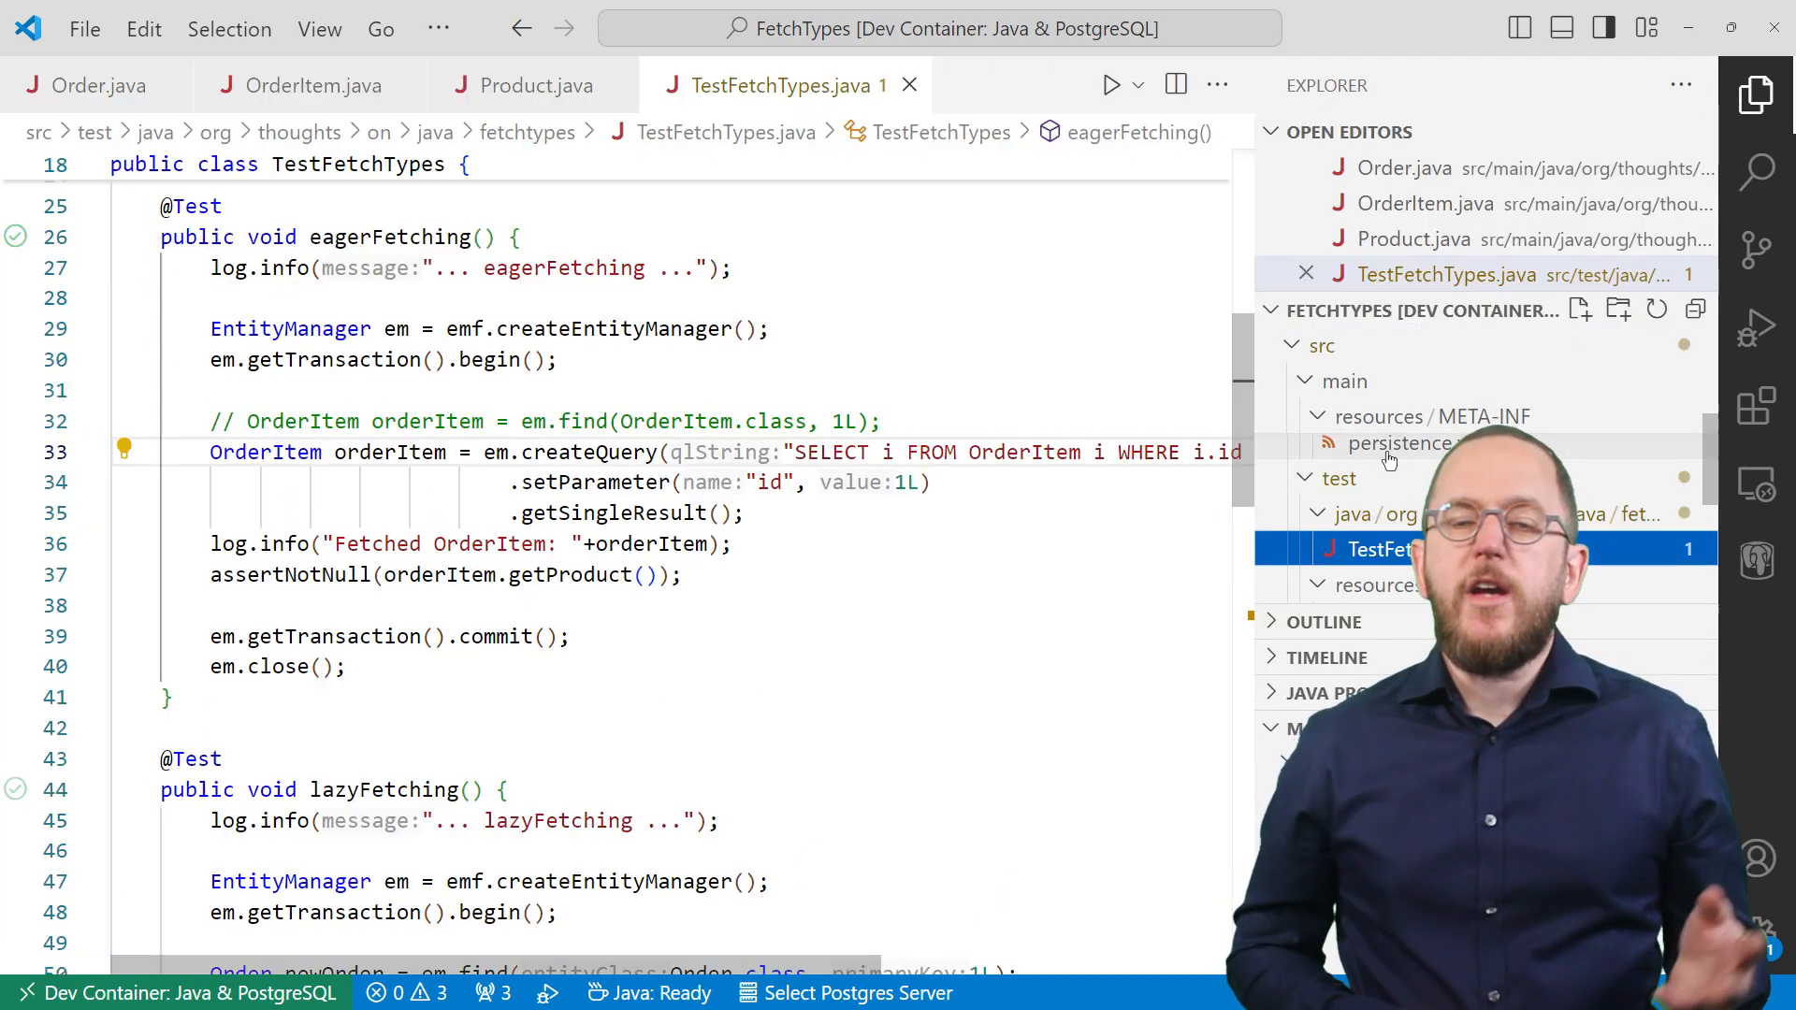
Step: Show hibernate.generate_statistics = true in persistence.xml, then return to the lazyFetching test
left_click(1386, 444)
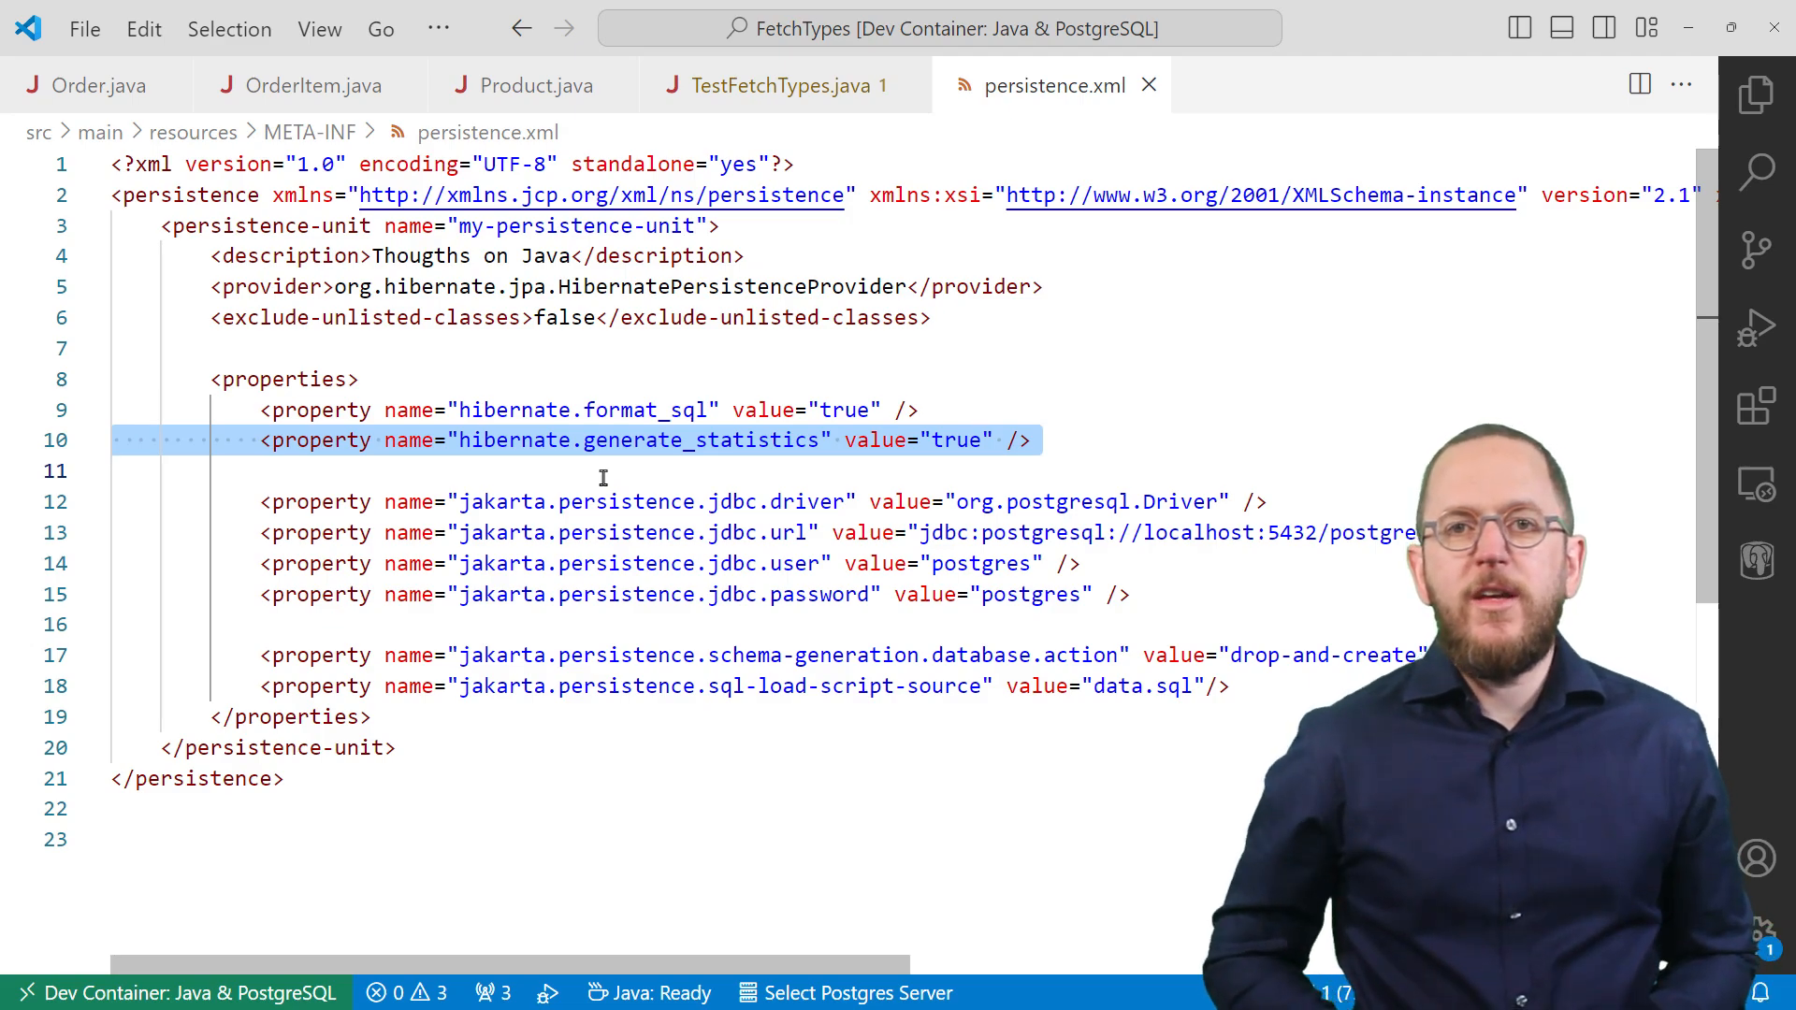
left_click(98, 85)
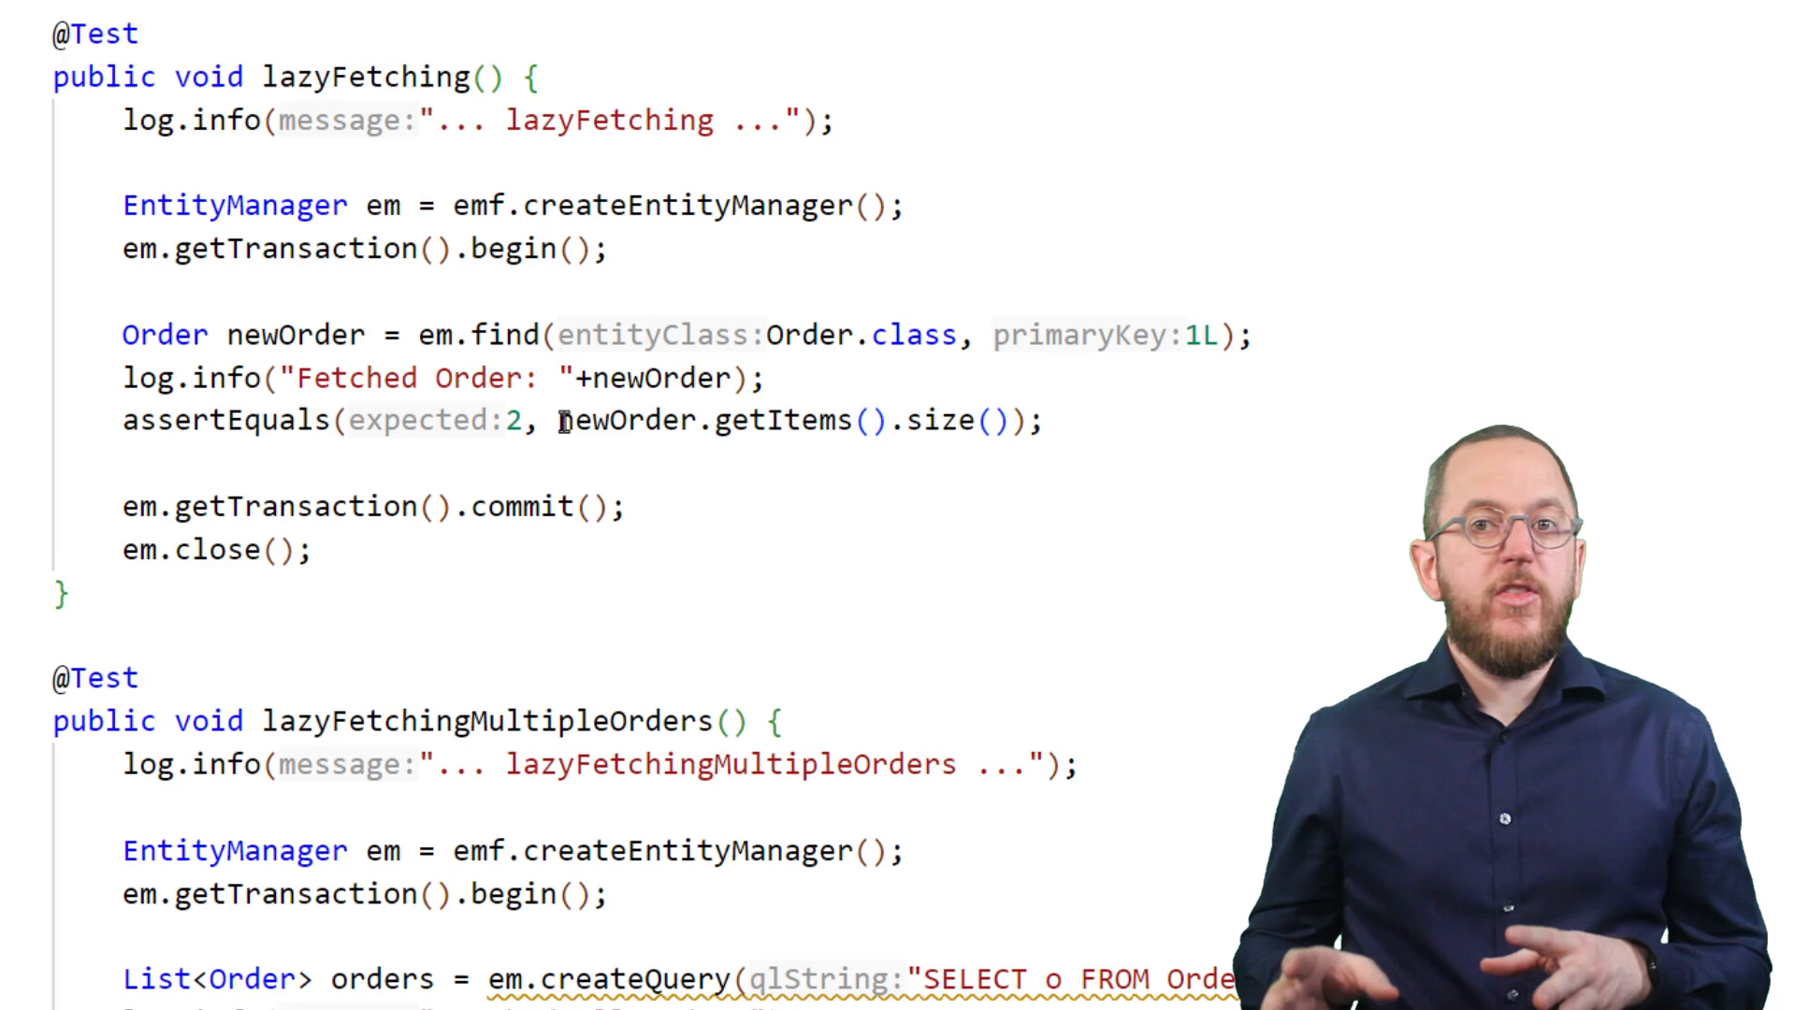
Step: Launch the lazyFetching test from the editor gutter
double_click(721, 420)
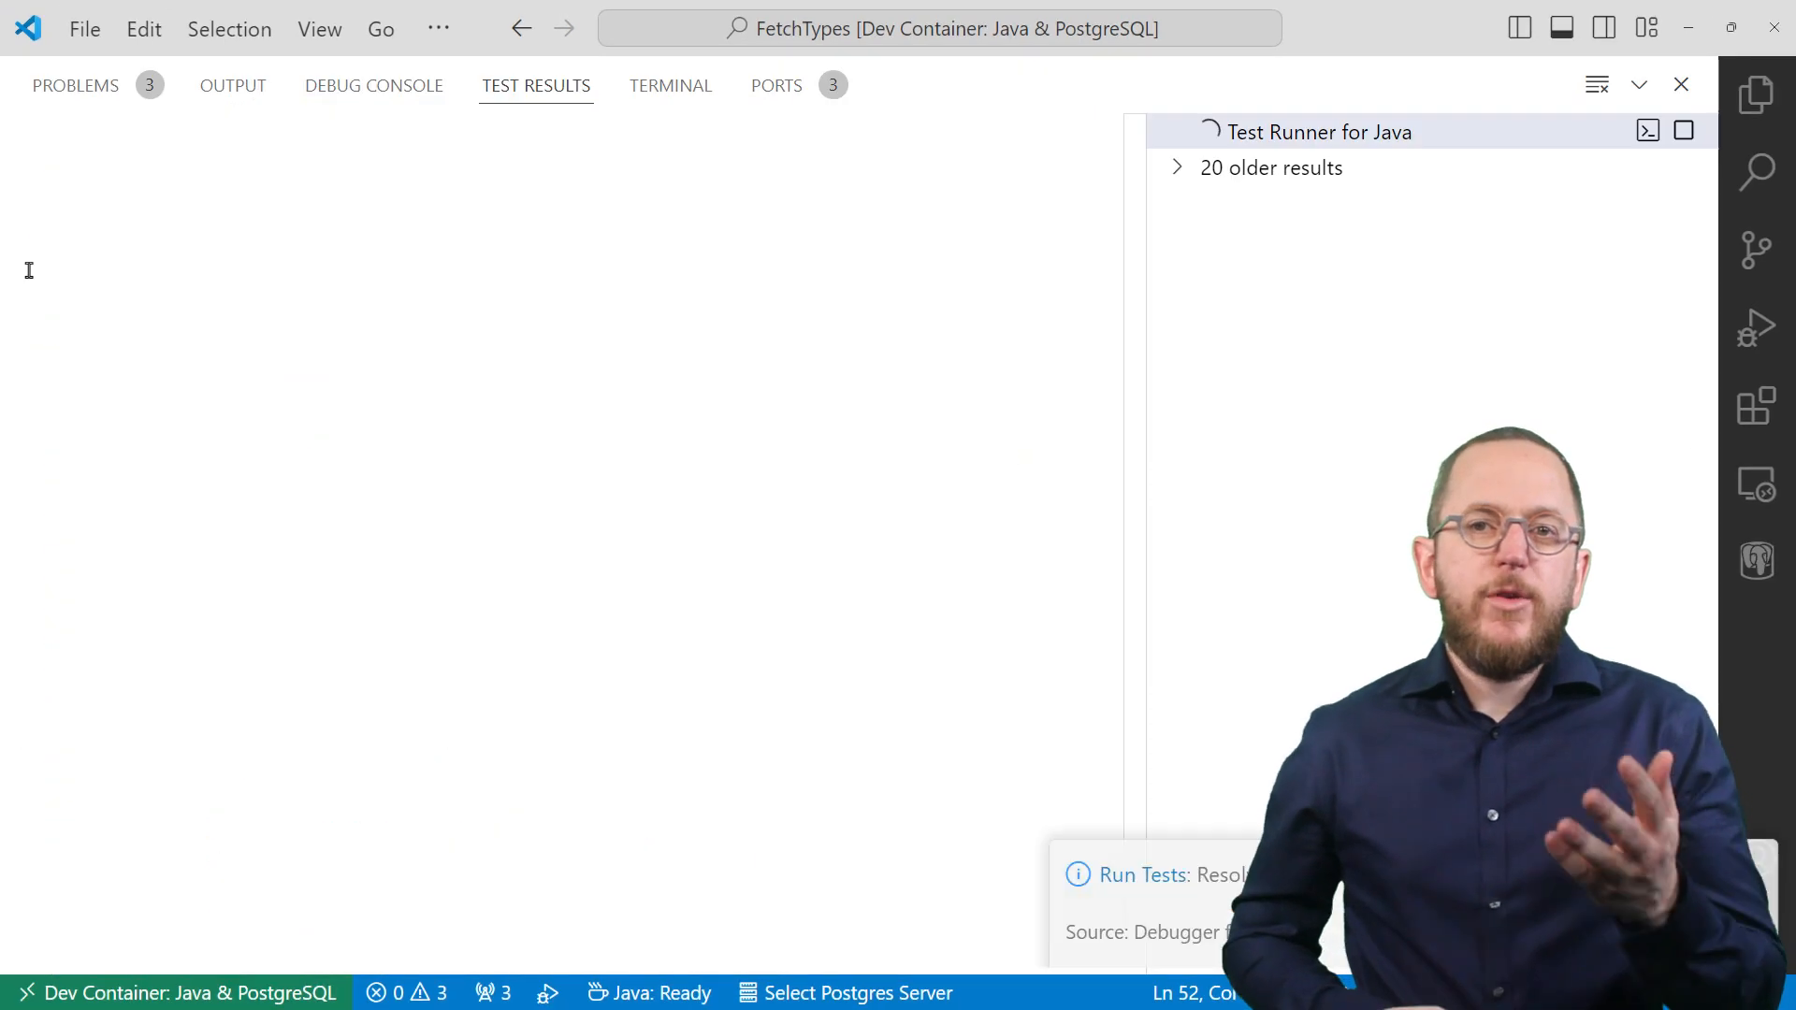
Step: Highlight the 'Fetched Order' message and the separate OrderItem query in the Debug Console
left_click(373, 86)
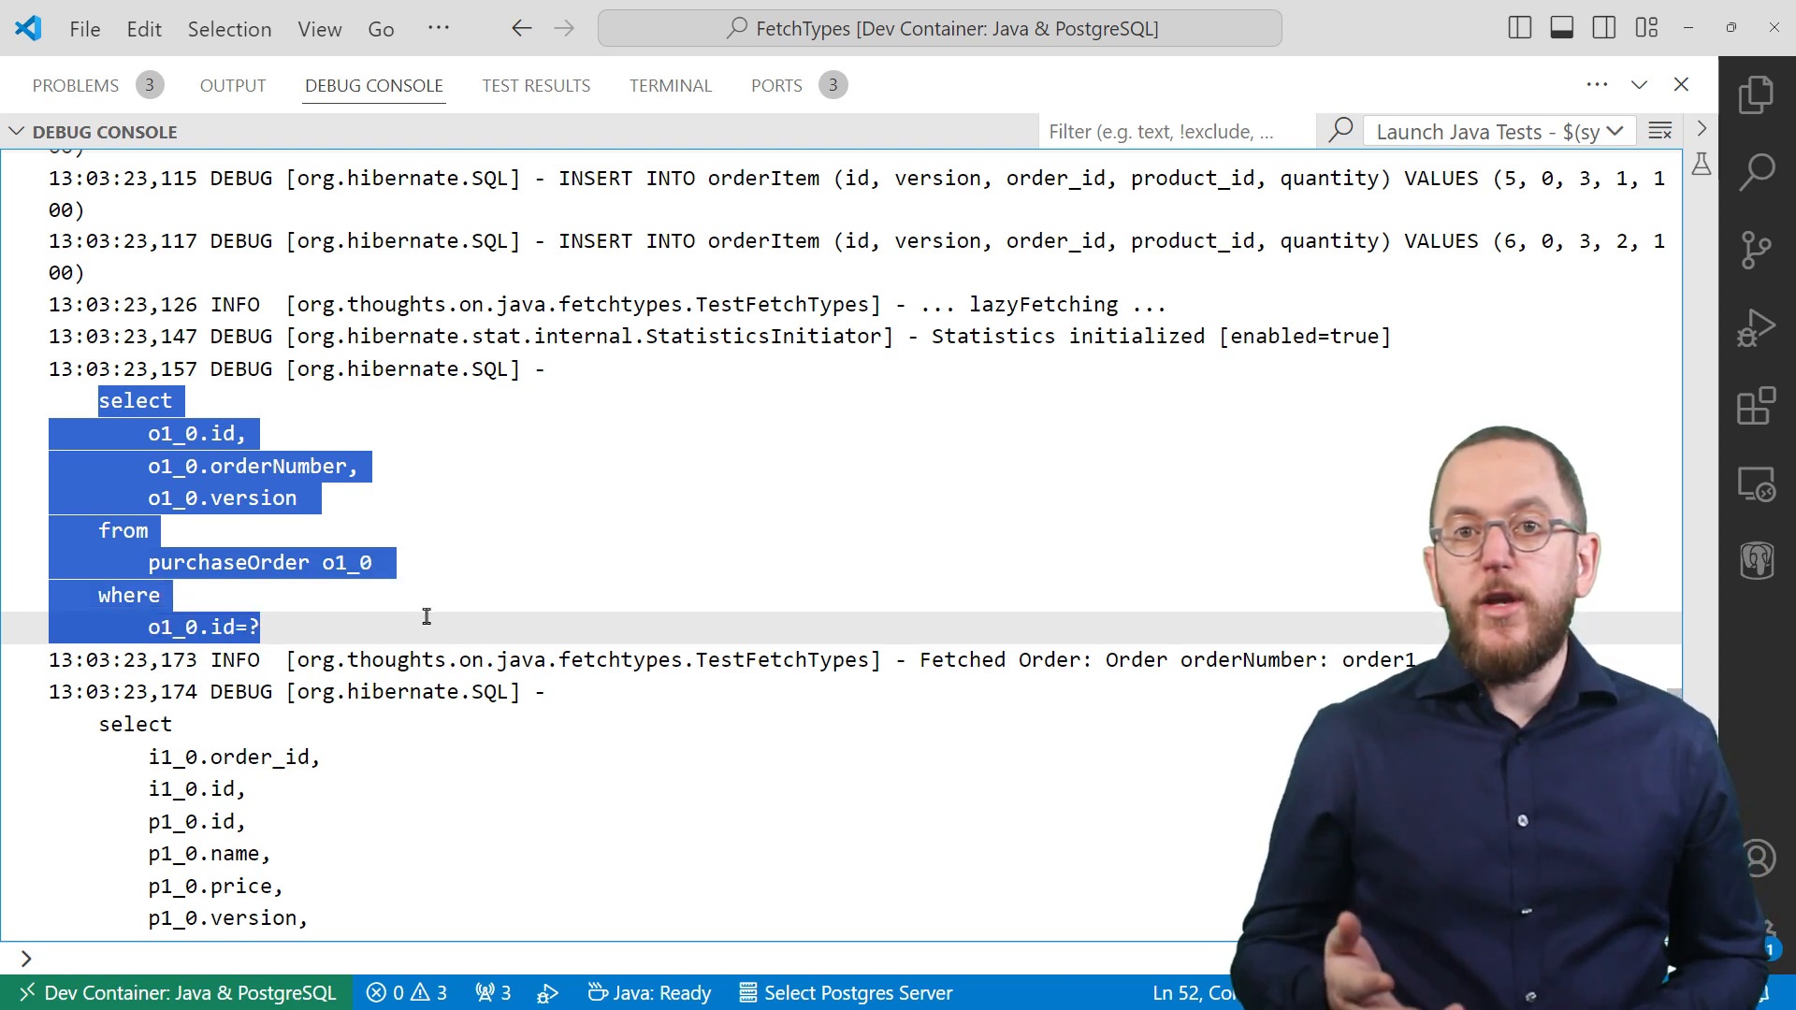
double_click(963, 659)
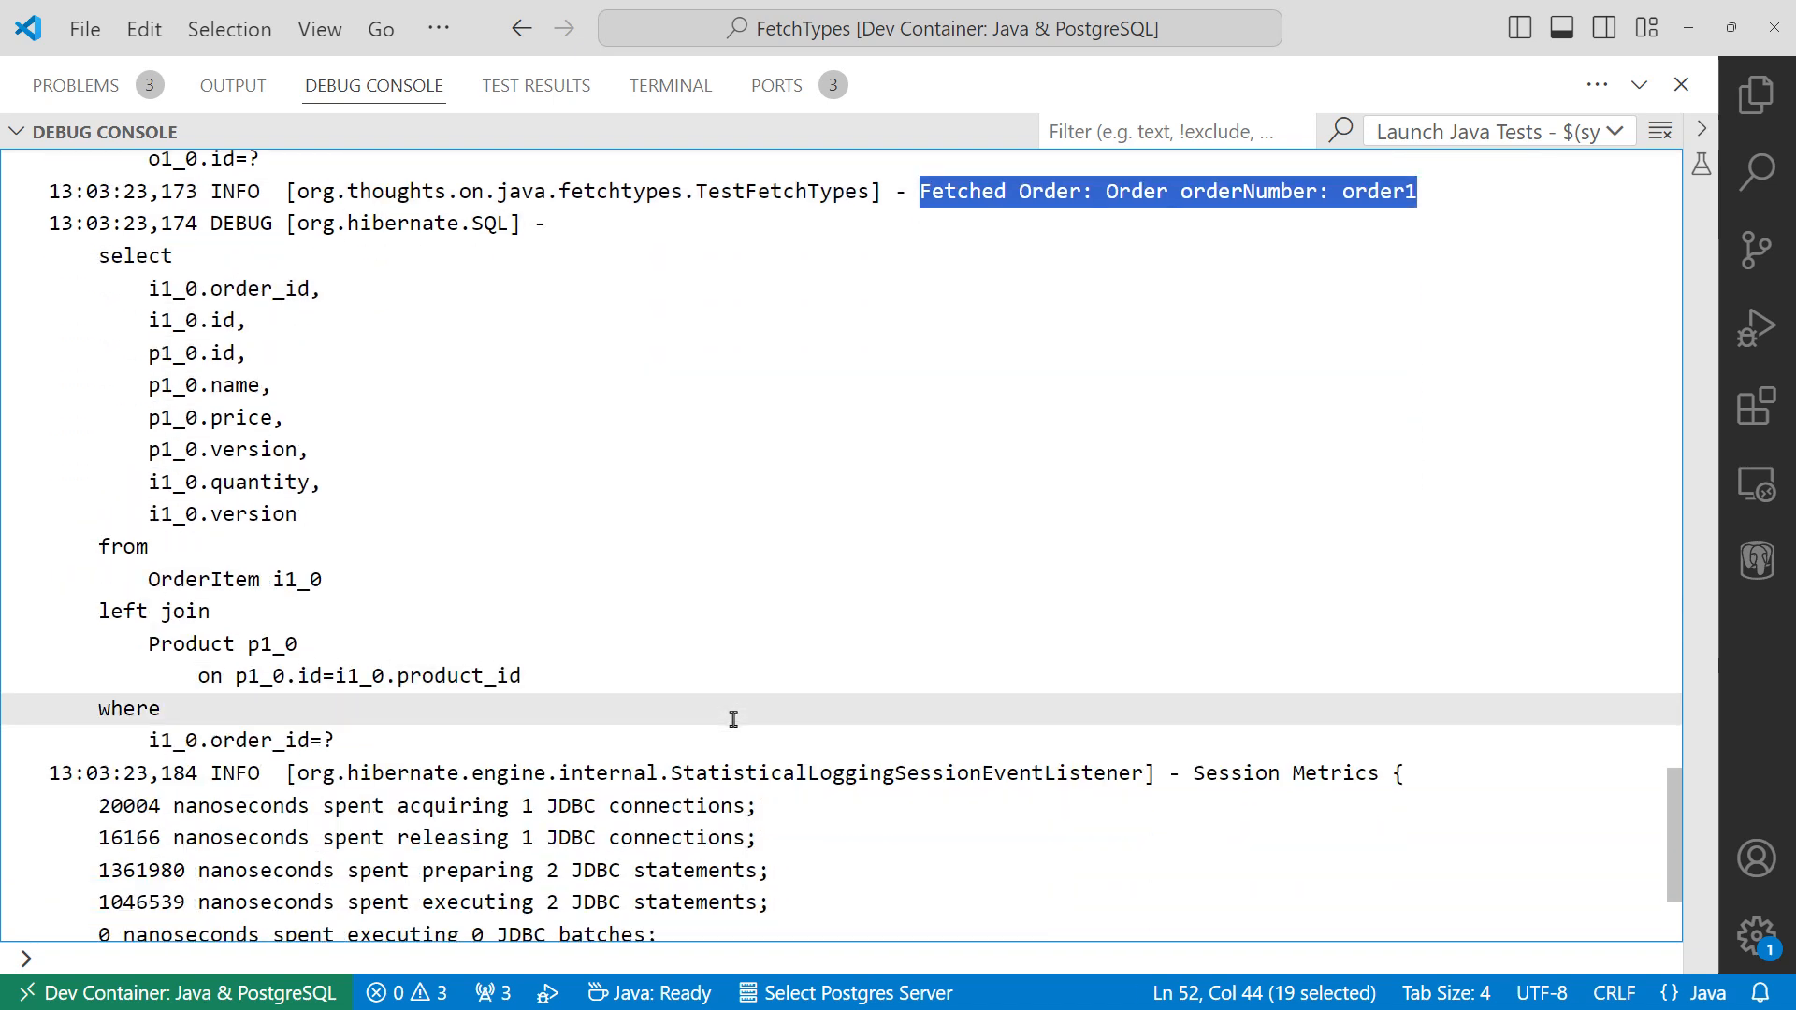
double_click(203, 578)
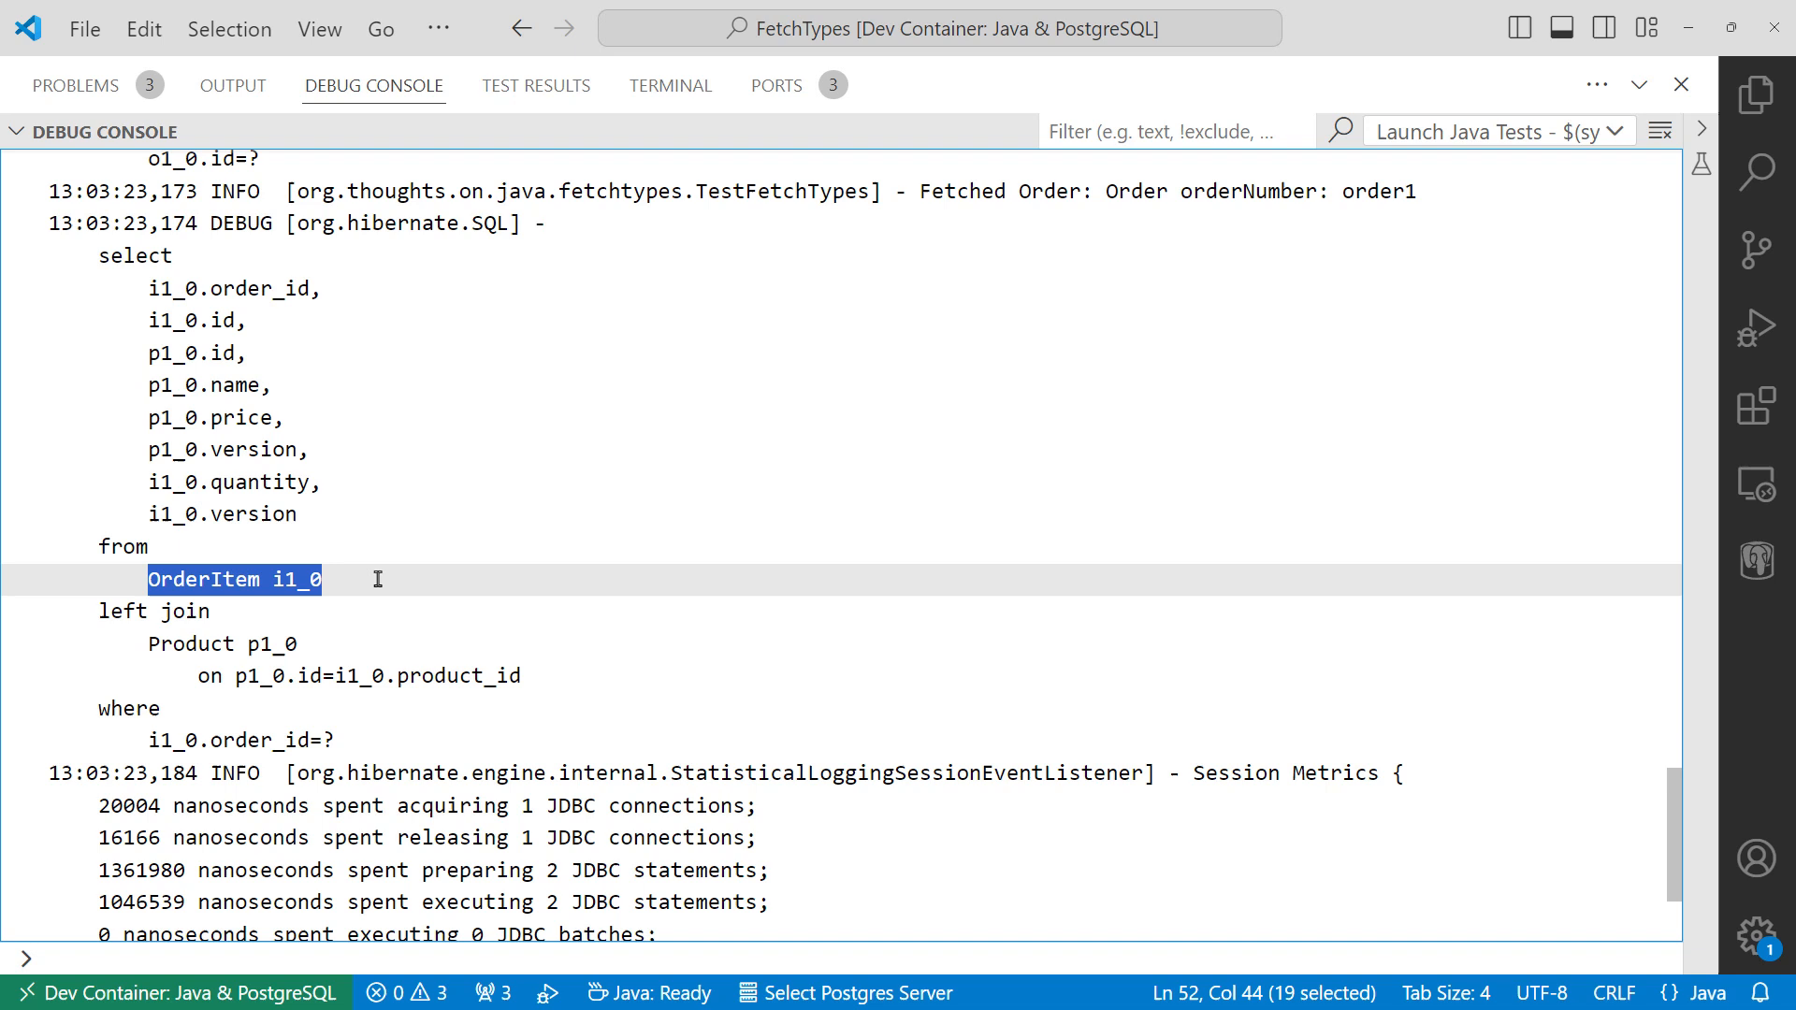
mouse_move(494, 570)
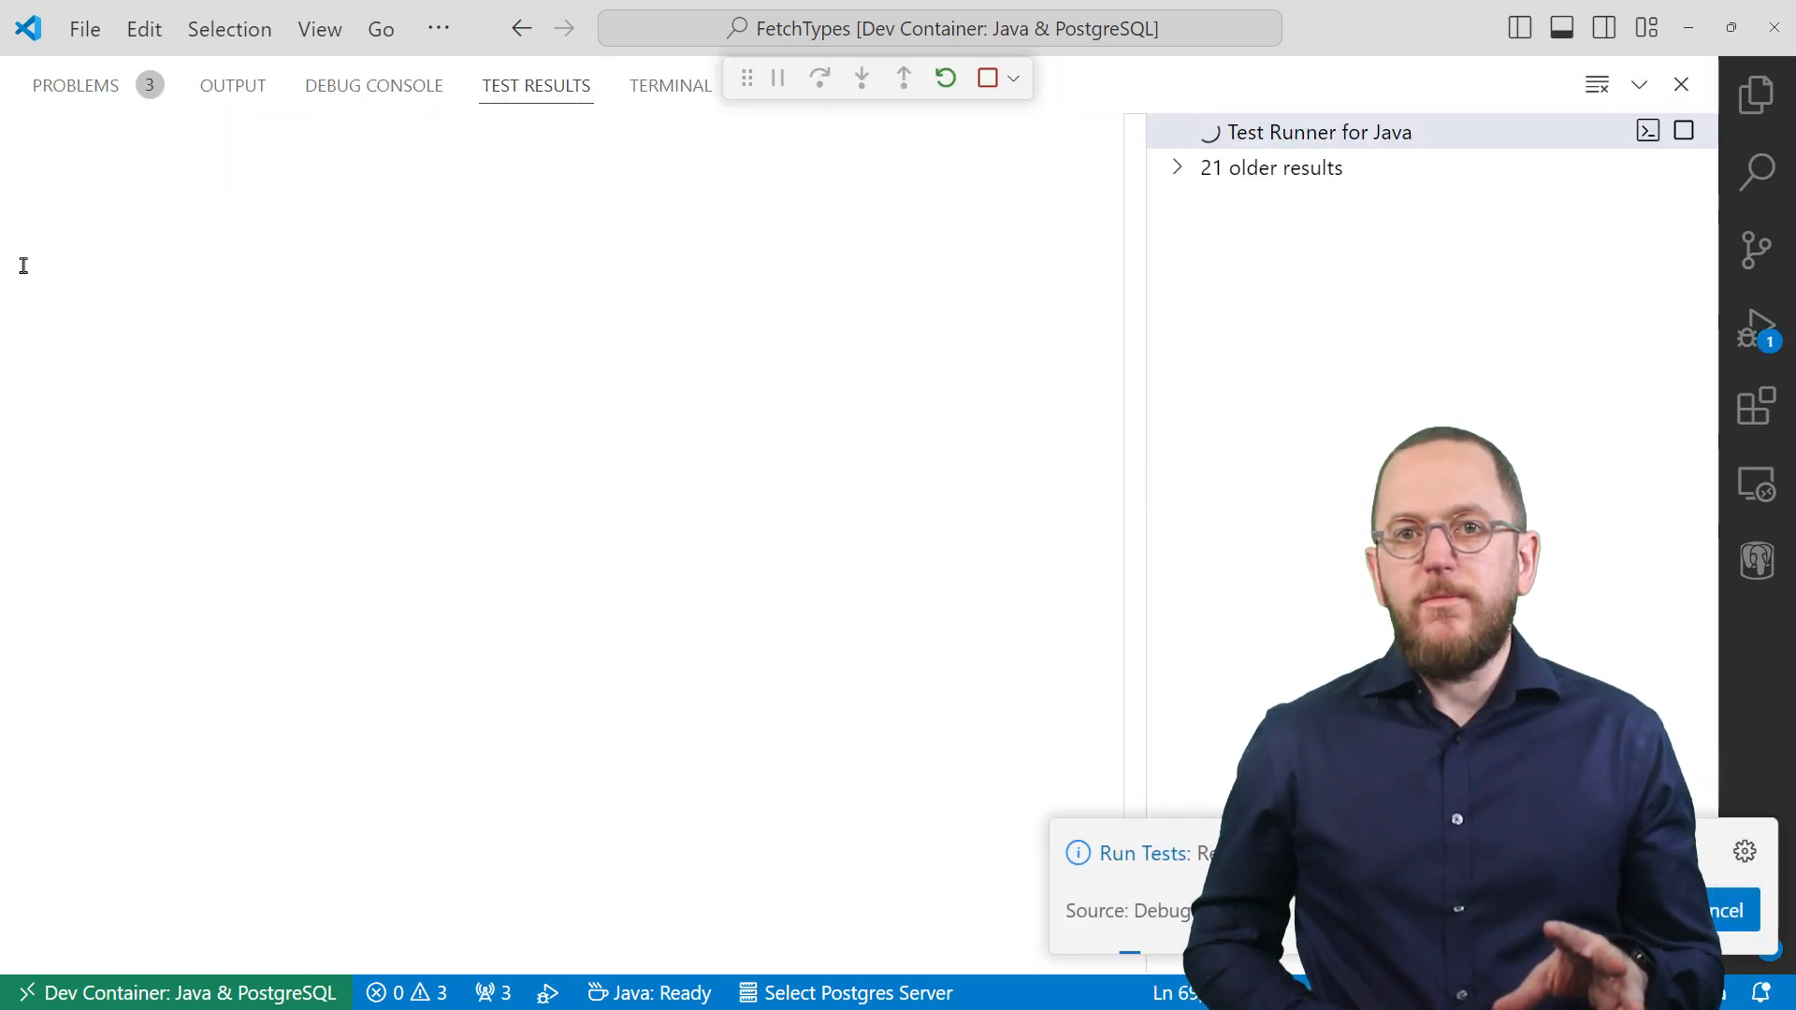
Step: Scroll the Debug Console through the repeated OrderItem select statements from lazyFetchingMultipleOrders
left_click(373, 85)
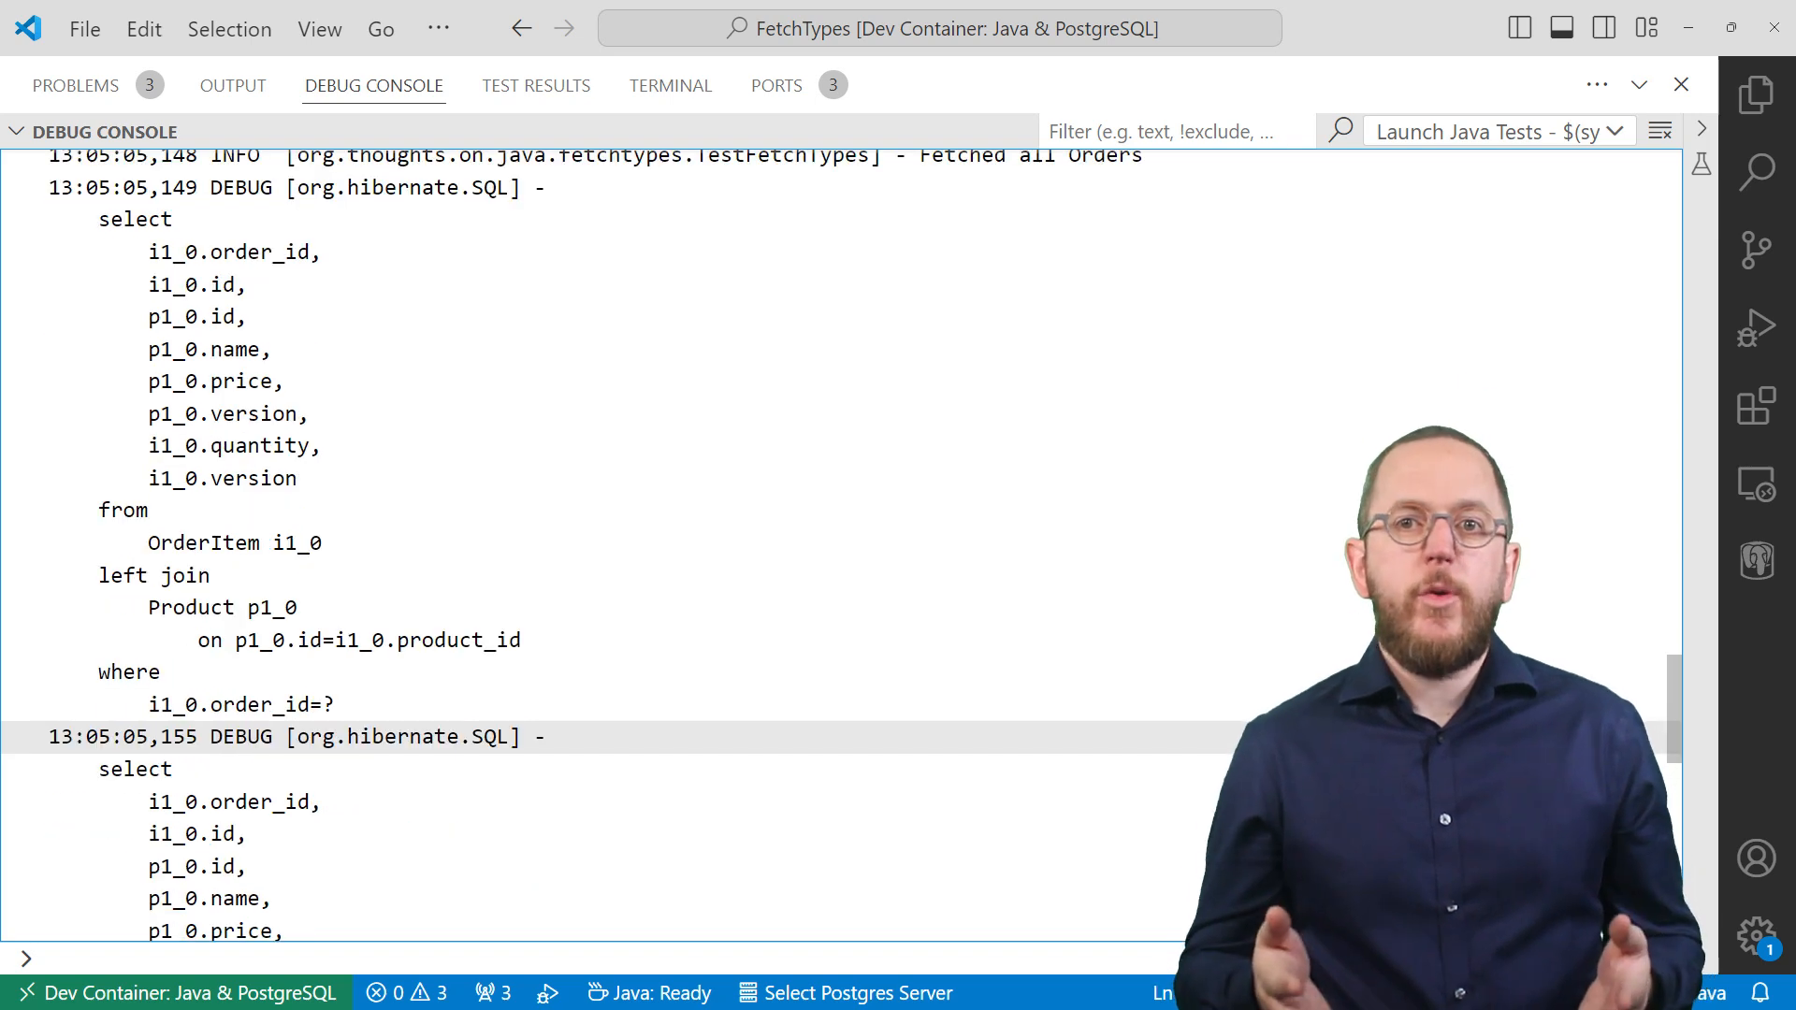
scroll("down", 3)
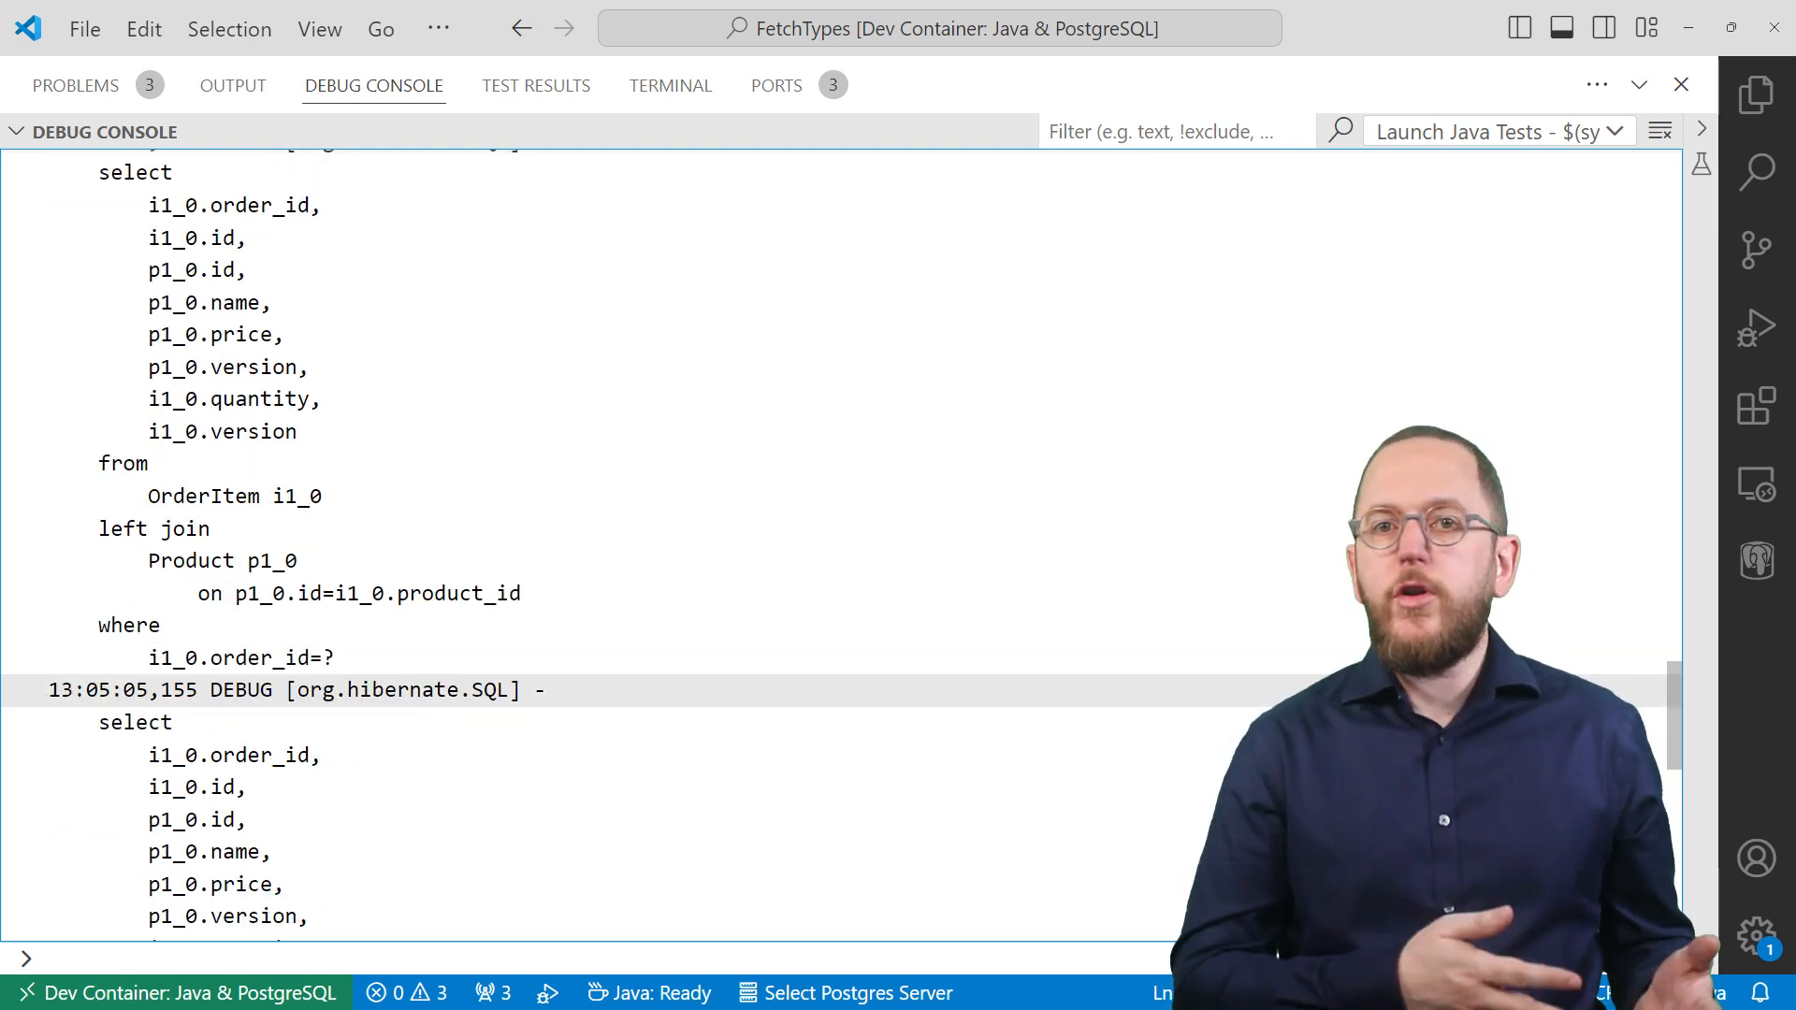